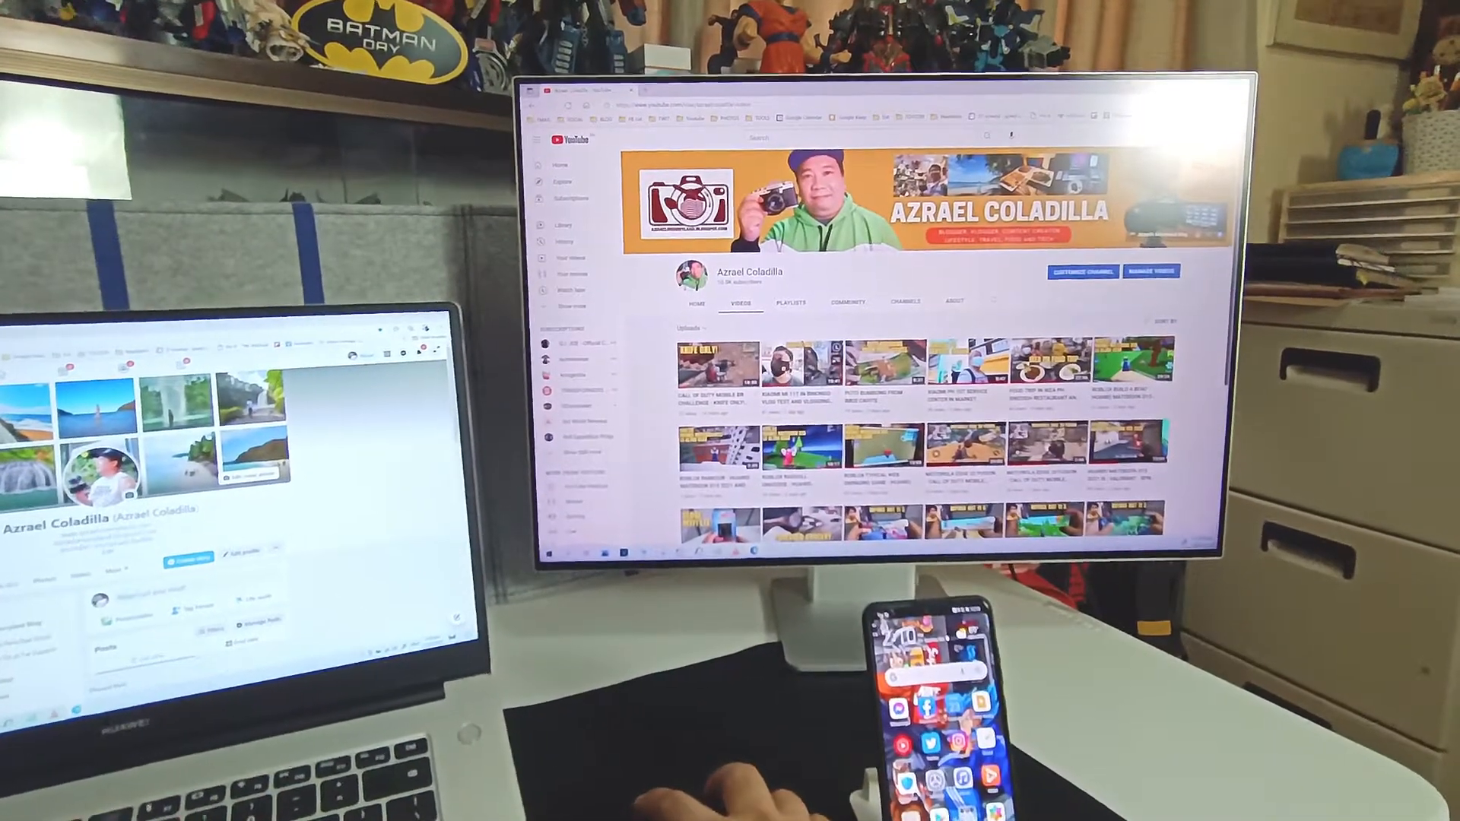
pyautogui.scroll(-3)
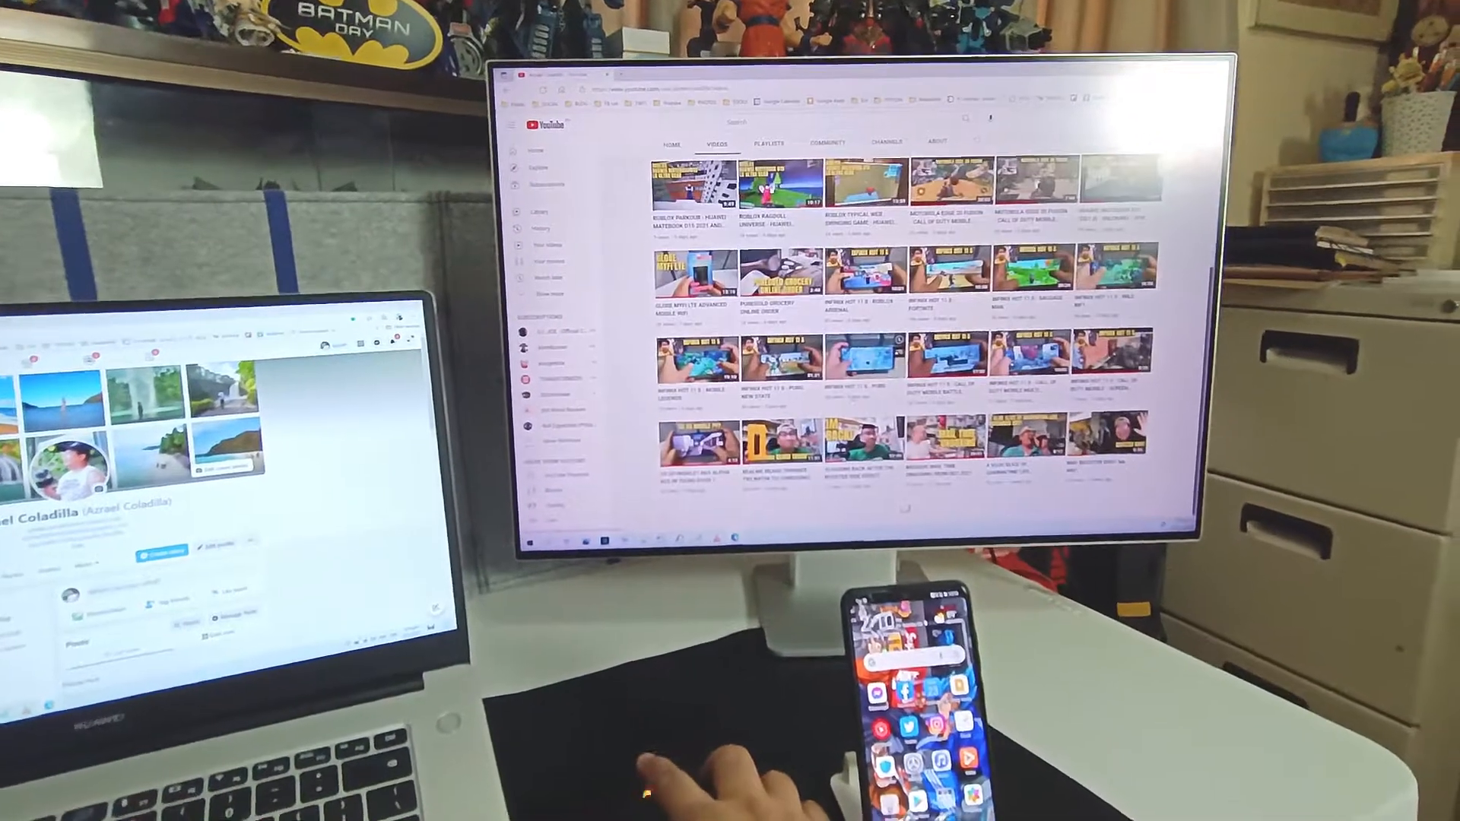
pyautogui.scroll(-3)
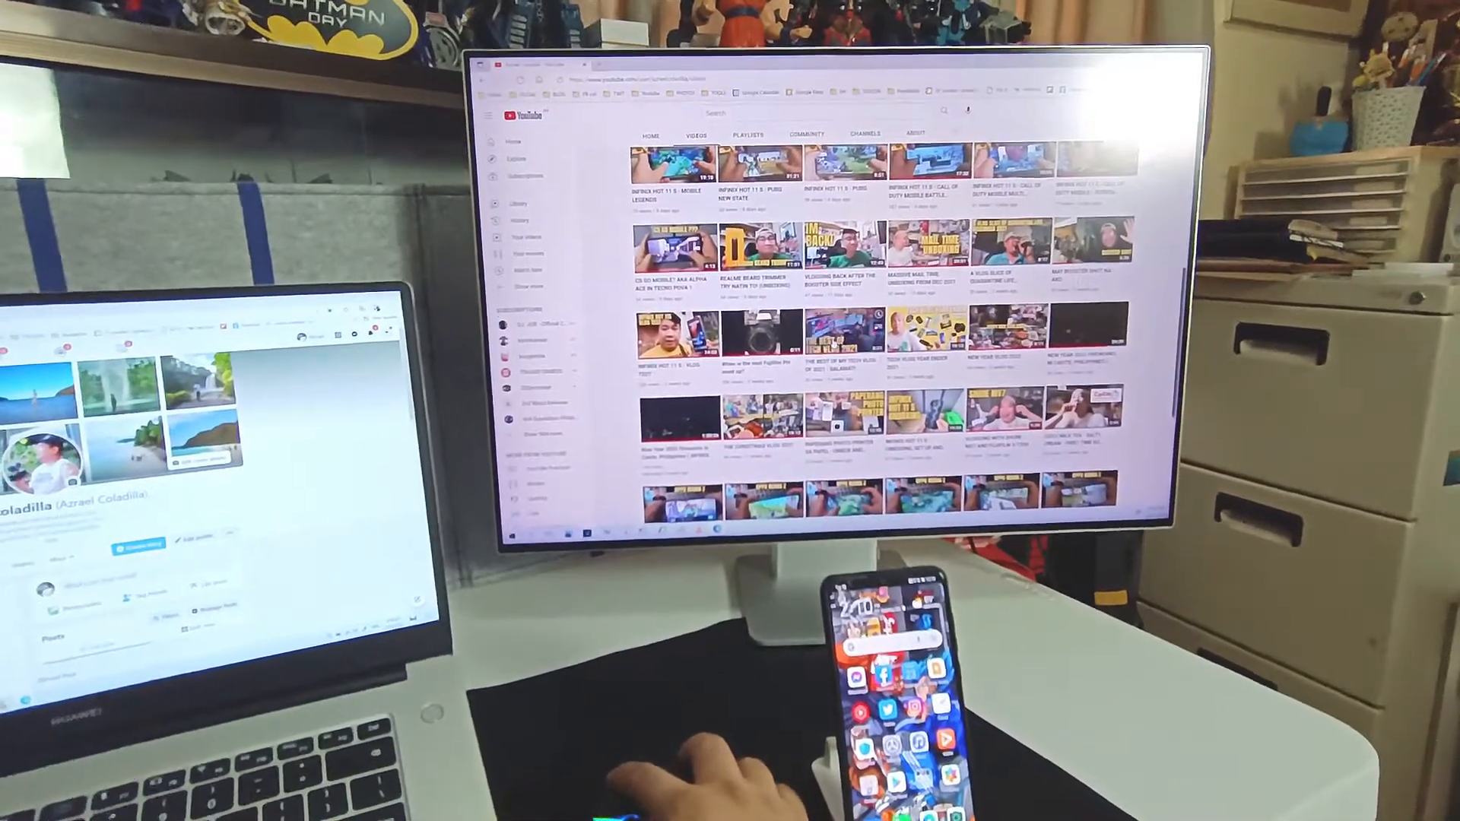